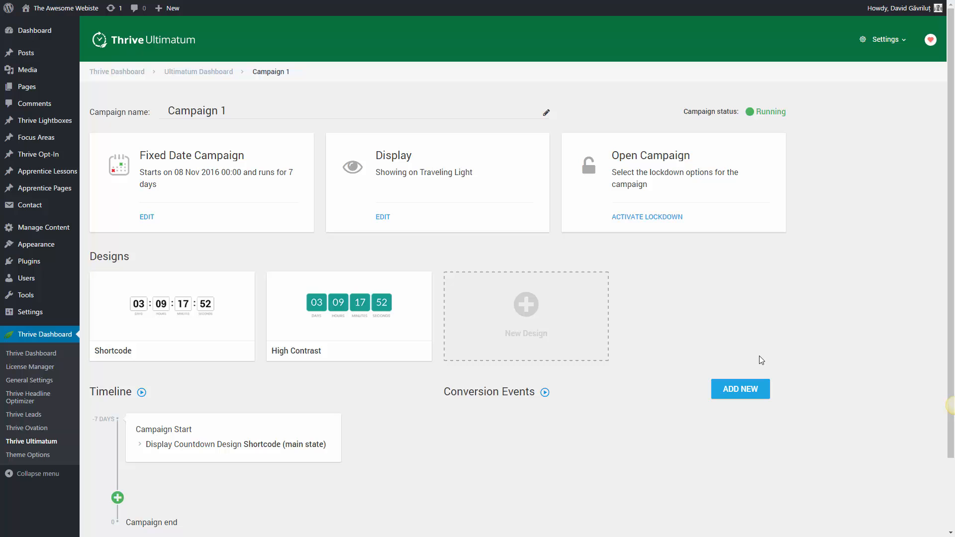
{"action": "mouse_move", "coordinate": [715, 311]}
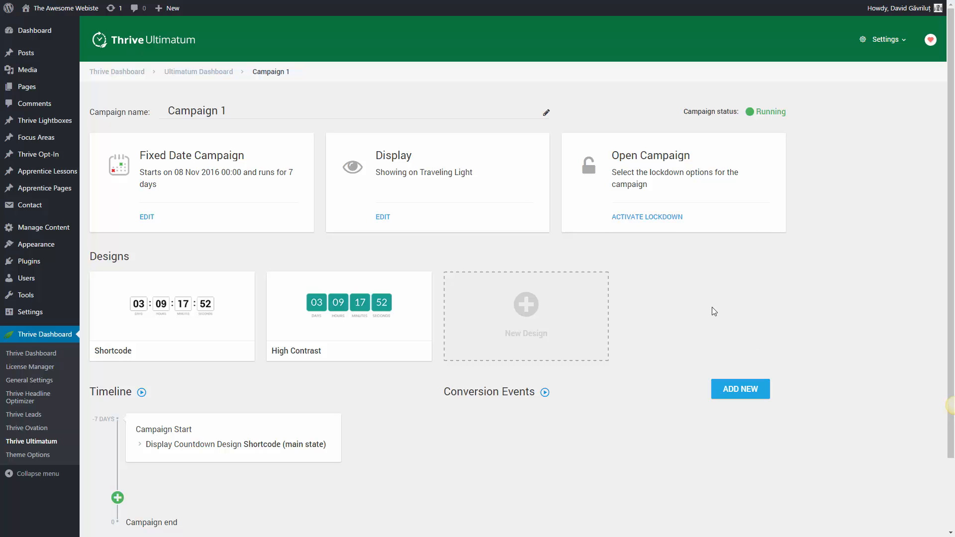
{"action": "mouse_move", "coordinate": [382, 217]}
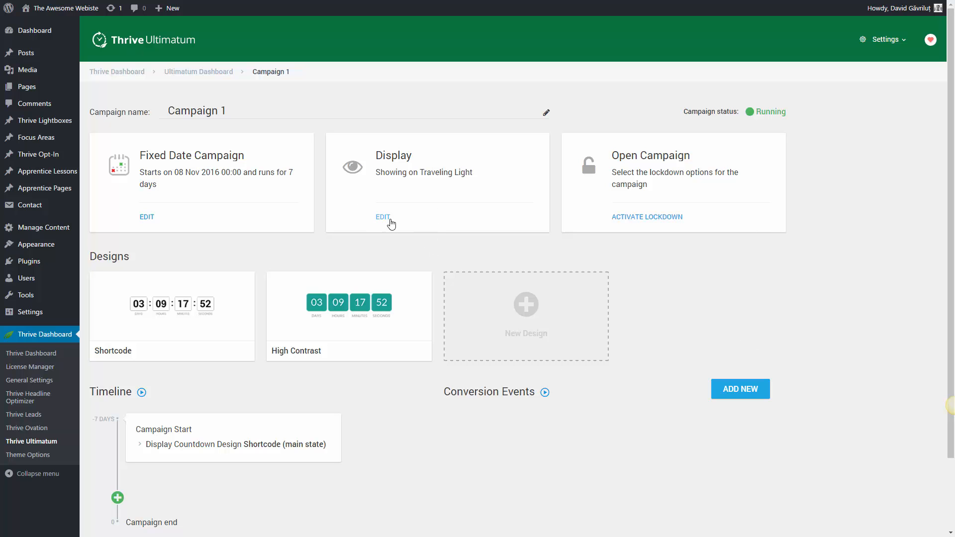
- In Campaign 1's display settings, add the Search page and remove the Traveling Light page
{"action": "left_click", "coordinate": [382, 216]}
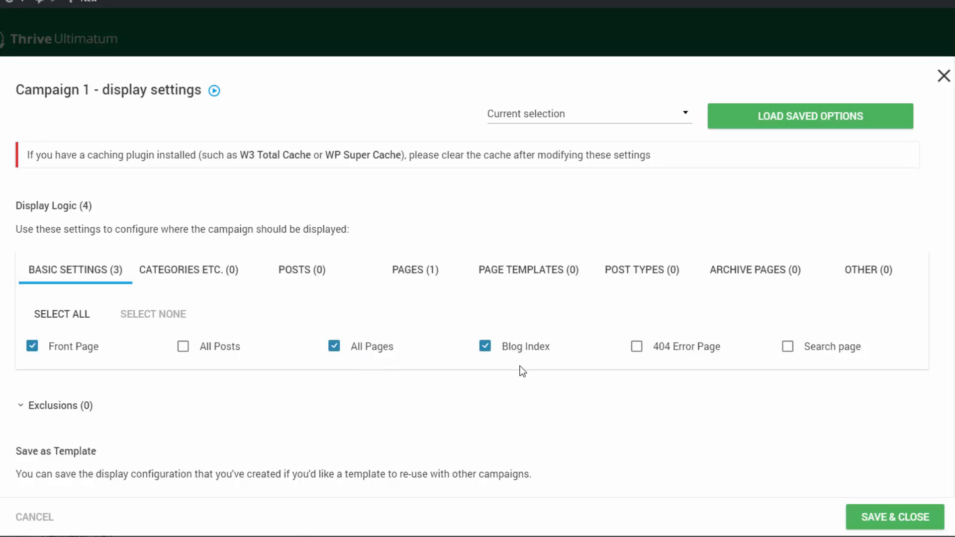
{"action": "left_click", "coordinate": [787, 346]}
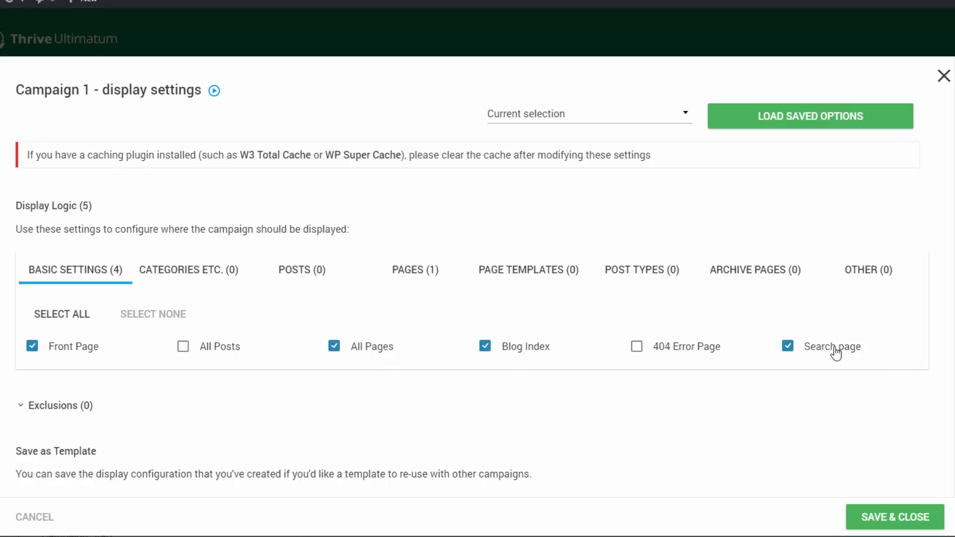
{"action": "mouse_move", "coordinate": [840, 340]}
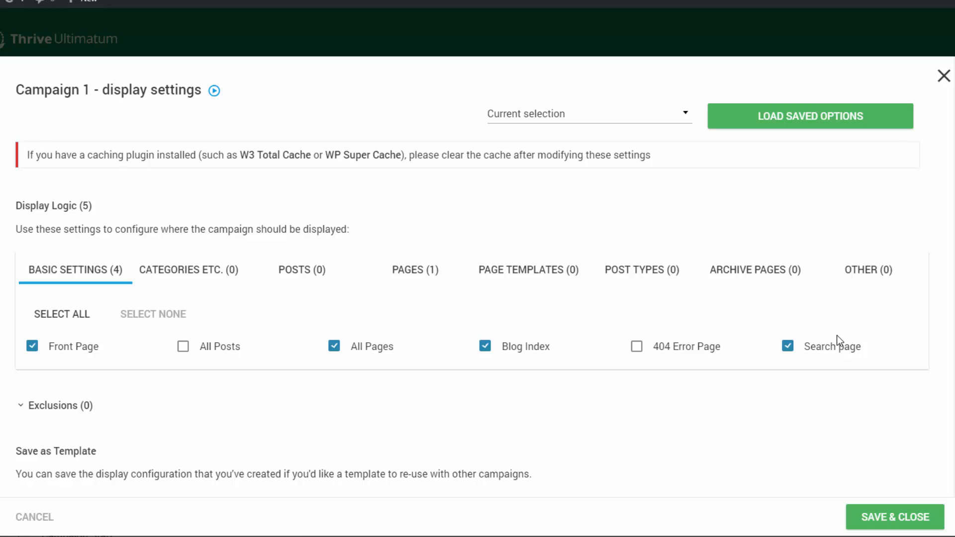
{"action": "left_click", "coordinate": [415, 269]}
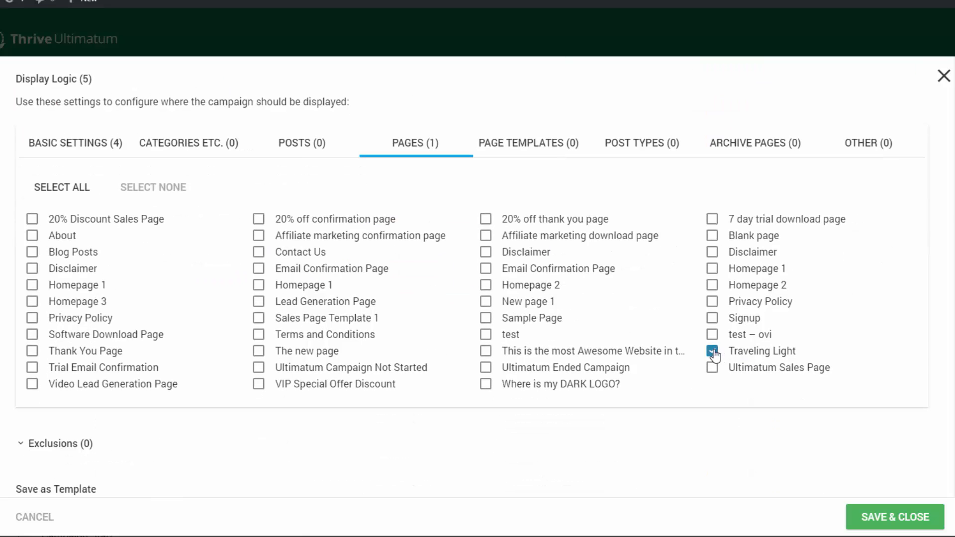
{"action": "left_click", "coordinate": [713, 351]}
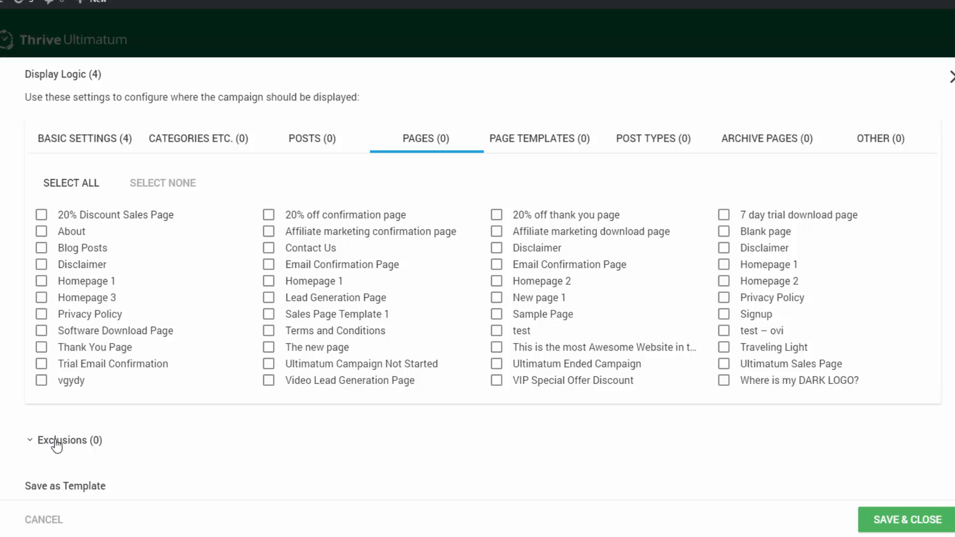
- Exclude the Traveling Light page under Exclusions and save the display settings
{"action": "left_click", "coordinate": [64, 441]}
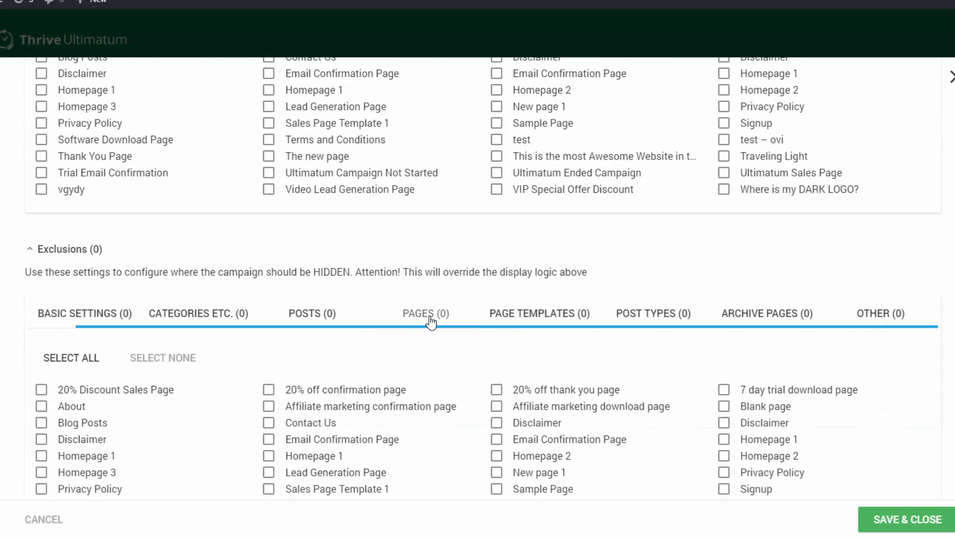
{"action": "scroll", "scroll_direction": "down", "scroll_amount": 3}
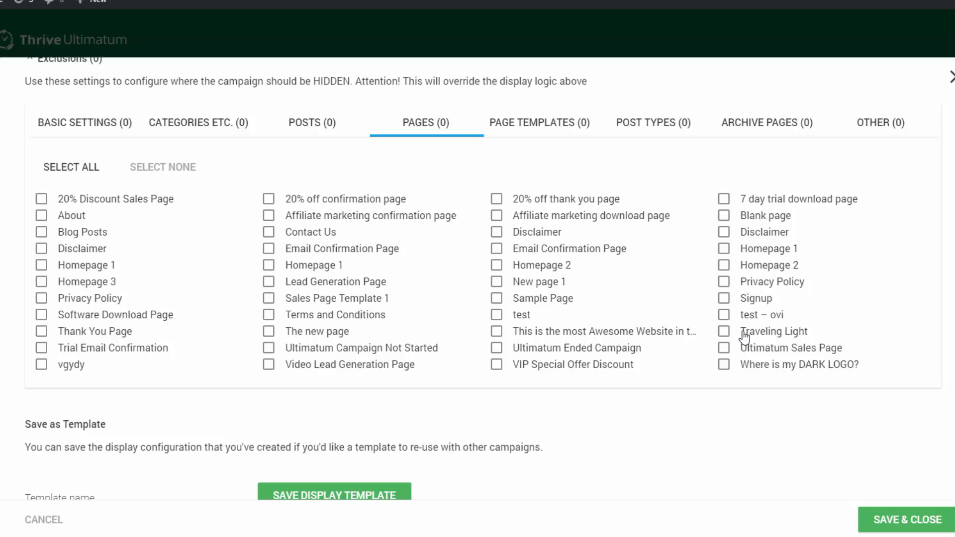
{"action": "left_click", "coordinate": [724, 331]}
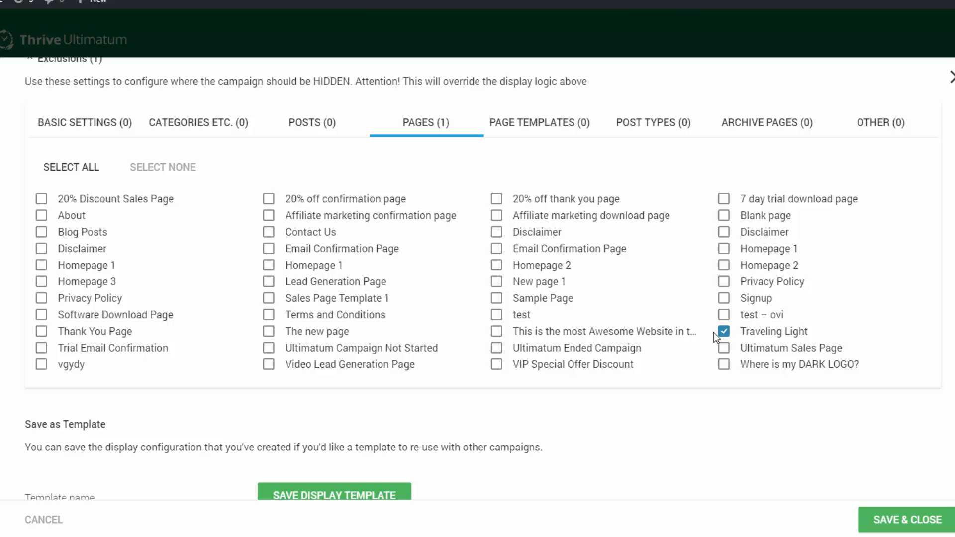
{"action": "scroll", "scroll_direction": "up", "scroll_amount": 3}
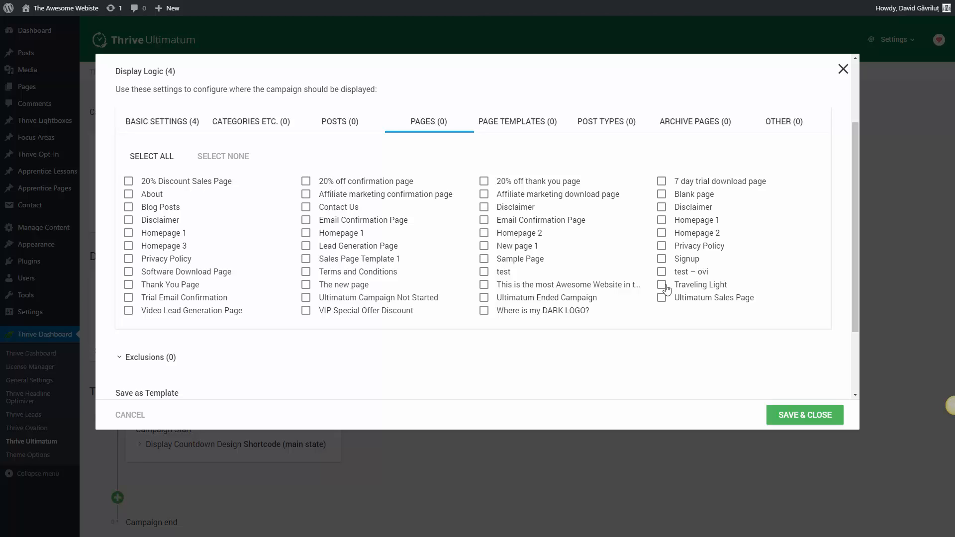
{"action": "mouse_move", "coordinate": [810, 419]}
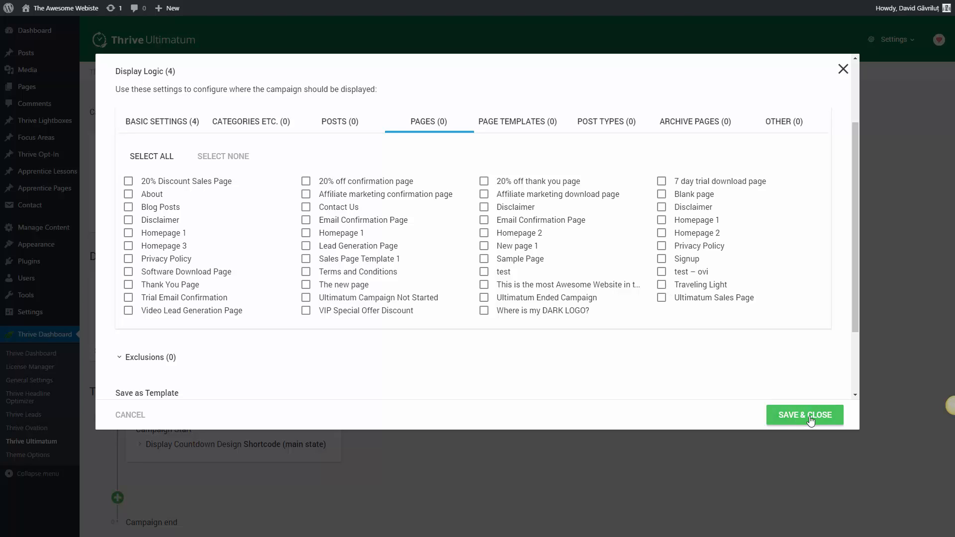
{"action": "left_click", "coordinate": [804, 415]}
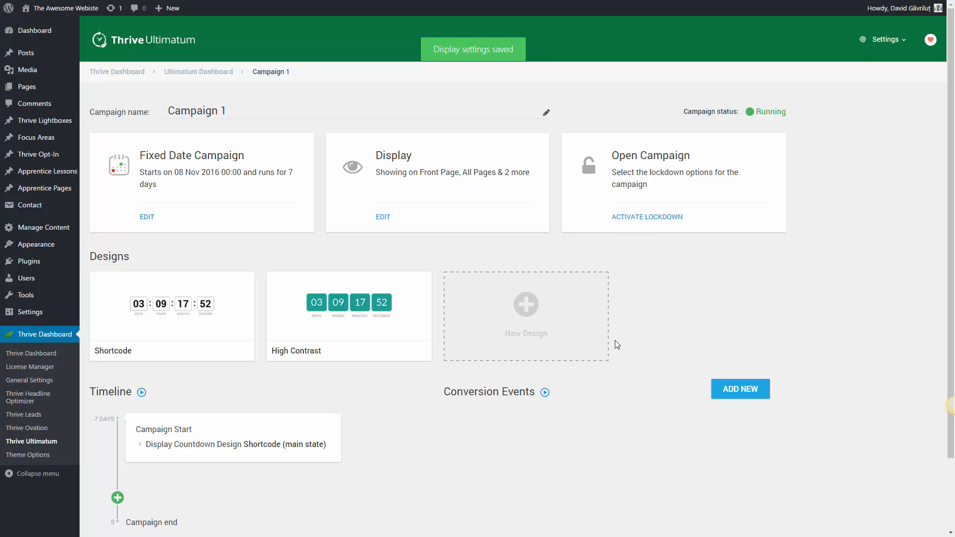
{"action": "mouse_move", "coordinate": [548, 317]}
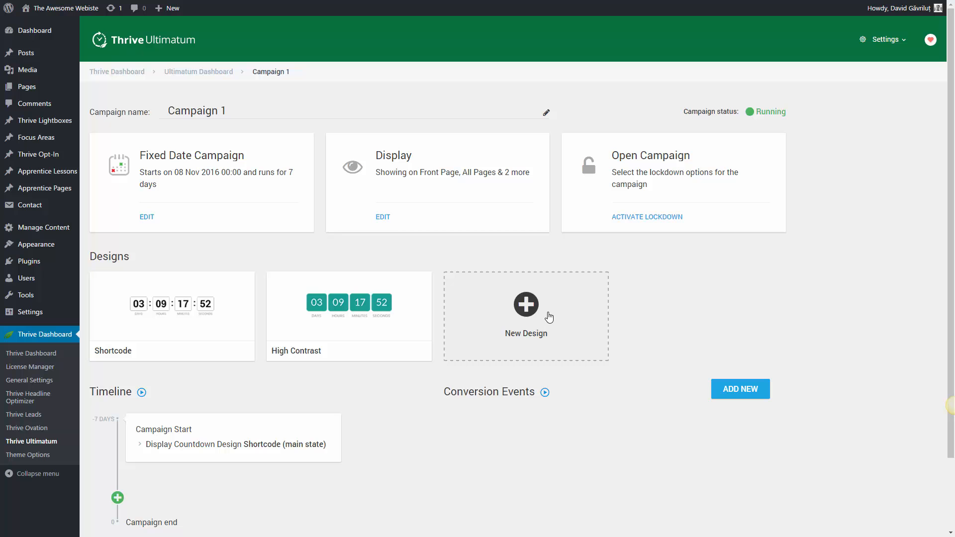
- Create a new Top ribbon design for Campaign 1
{"action": "left_click", "coordinate": [525, 305]}
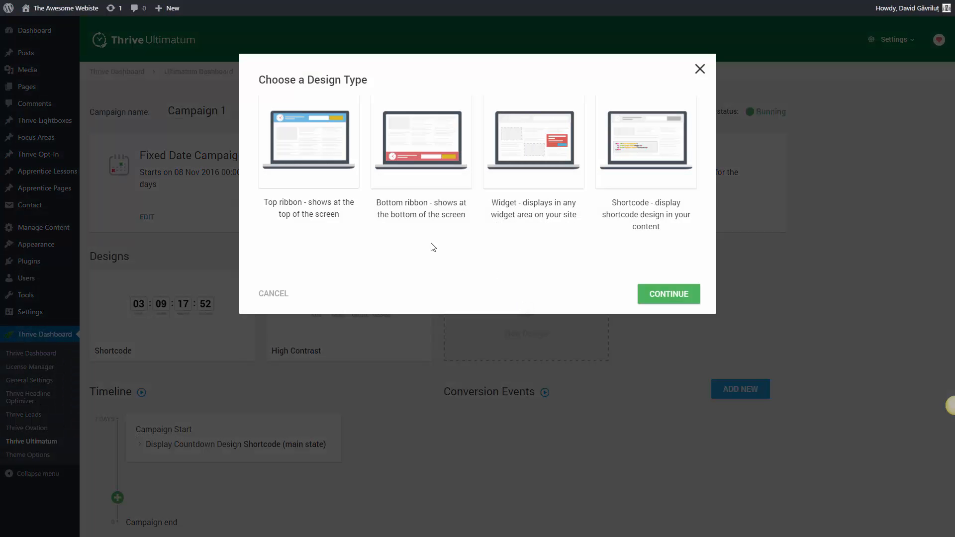
{"action": "left_click", "coordinate": [308, 141]}
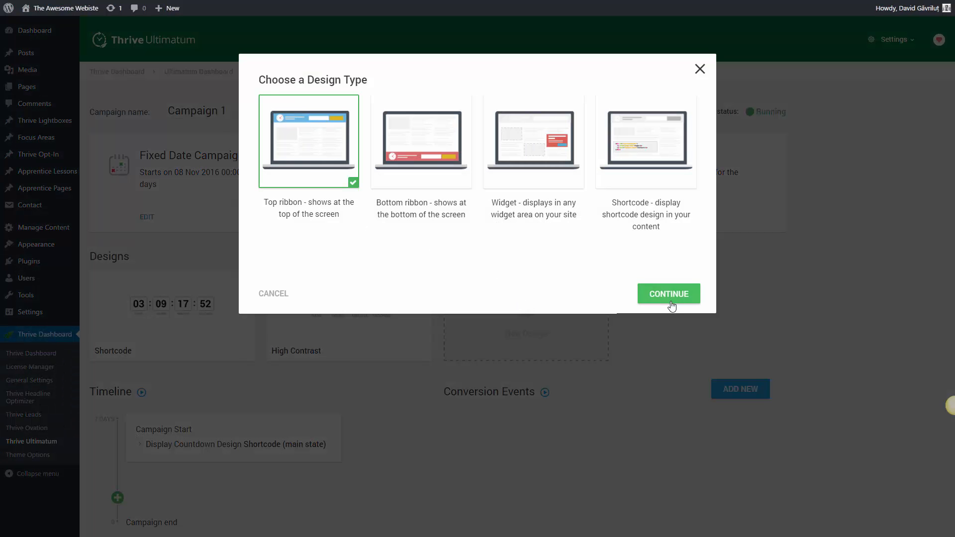
{"action": "left_click", "coordinate": [668, 293]}
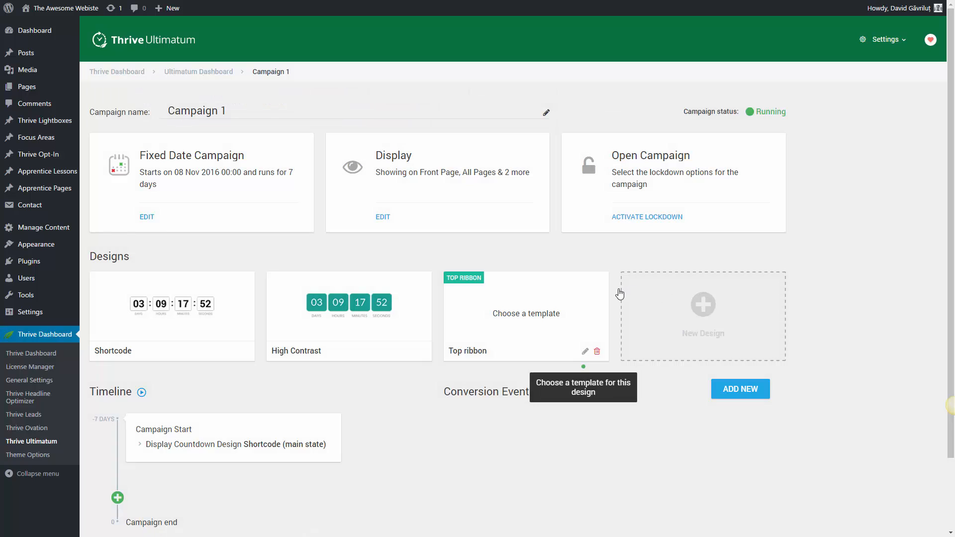
{"action": "mouse_move", "coordinate": [584, 356]}
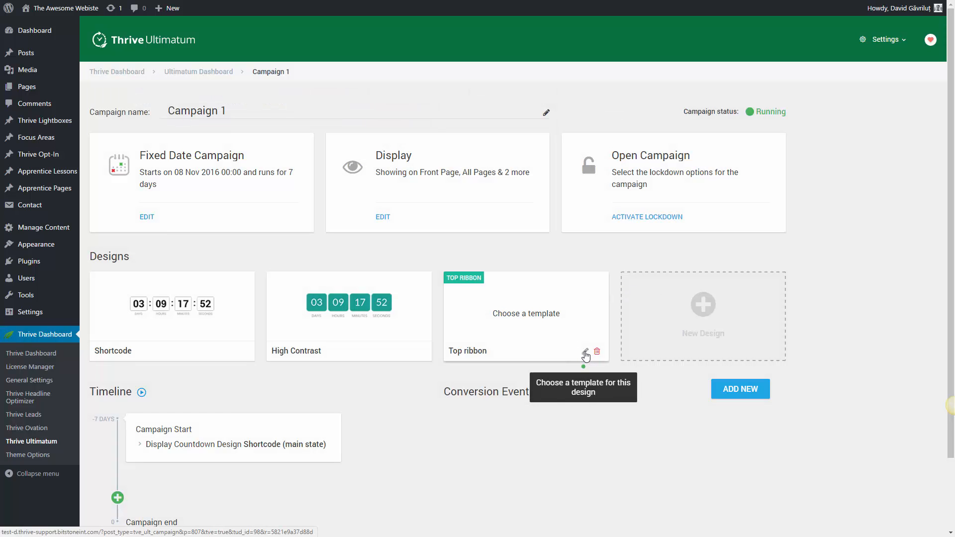
- Edit the new ribbon and apply the Ribbon Set 006 template
{"action": "left_click", "coordinate": [584, 351]}
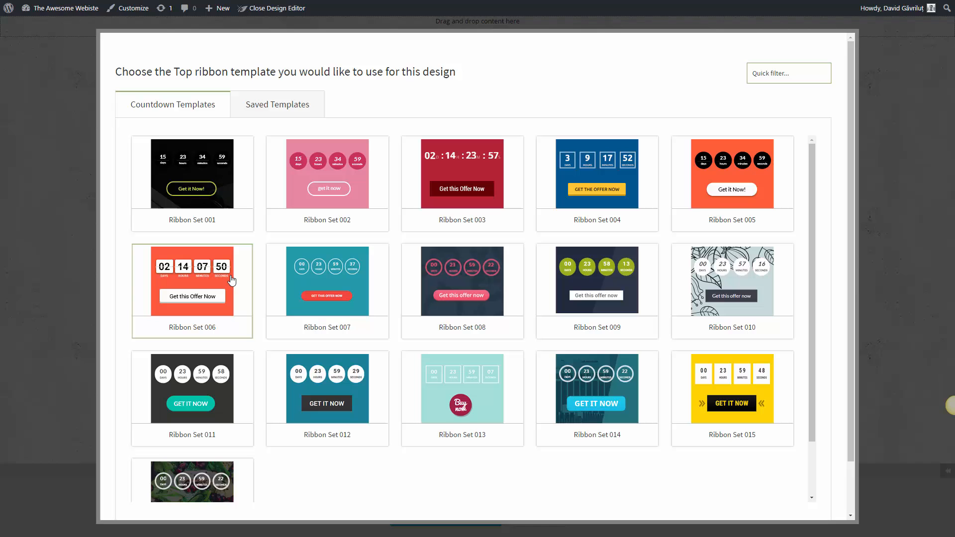
{"action": "left_click", "coordinate": [191, 281]}
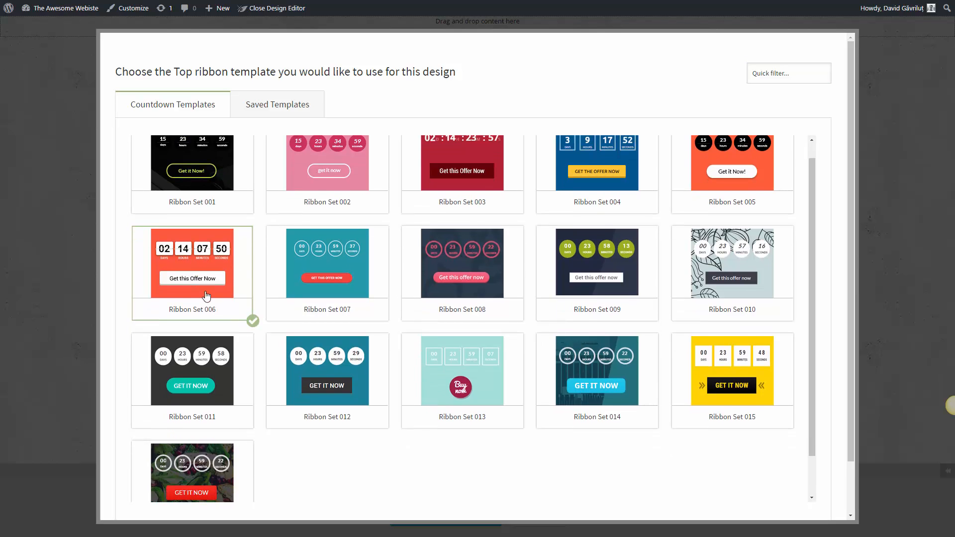
{"action": "scroll", "scroll_direction": "down", "scroll_amount": 3}
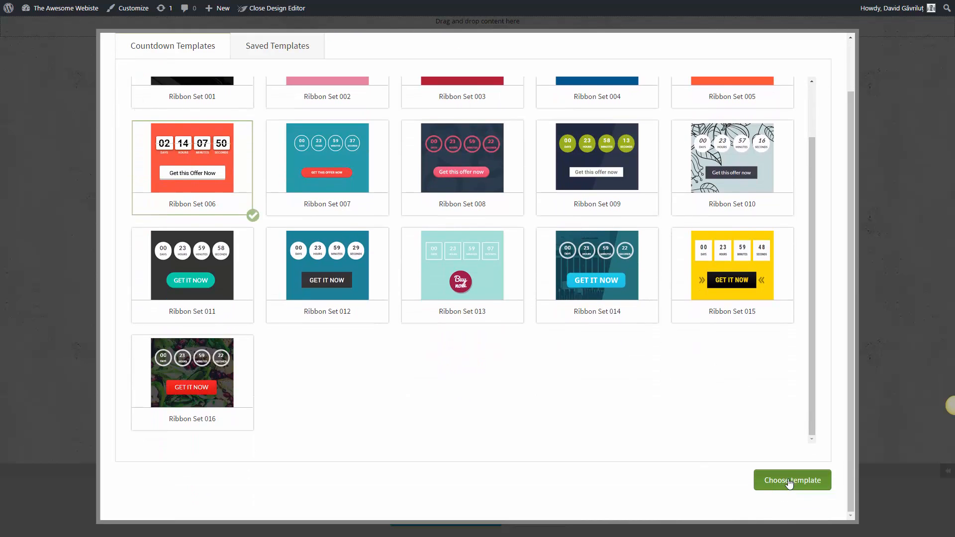
{"action": "left_click", "coordinate": [792, 479]}
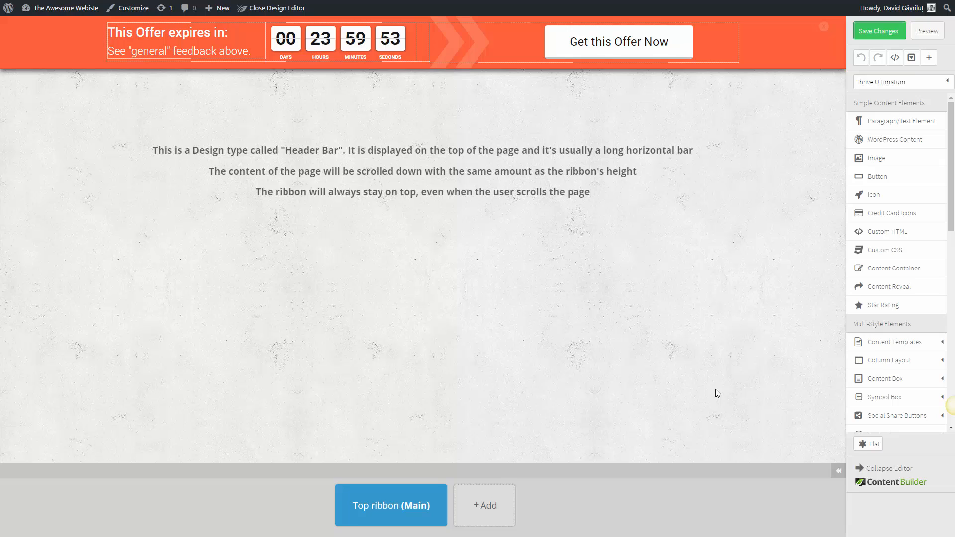
{"action": "mouse_move", "coordinate": [686, 390]}
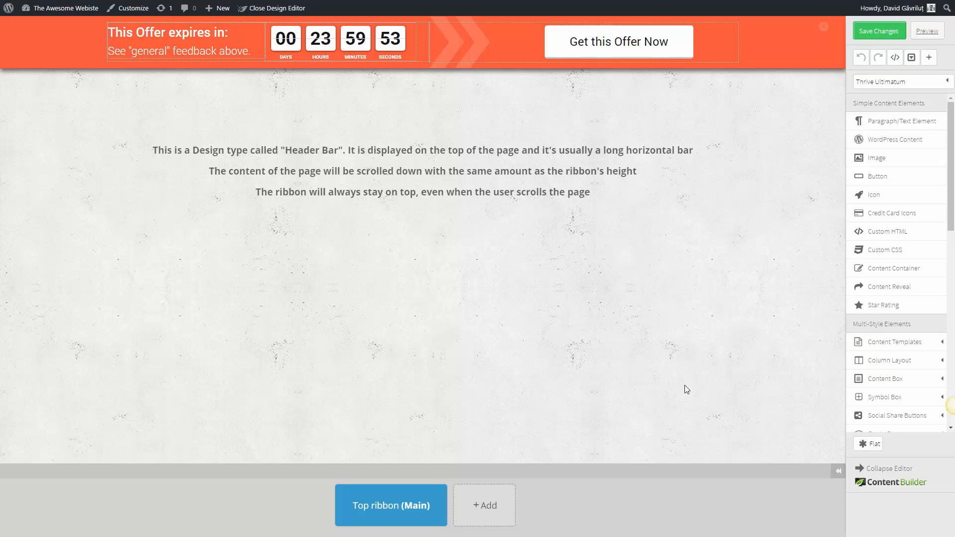
{"action": "mouse_move", "coordinate": [83, 40]}
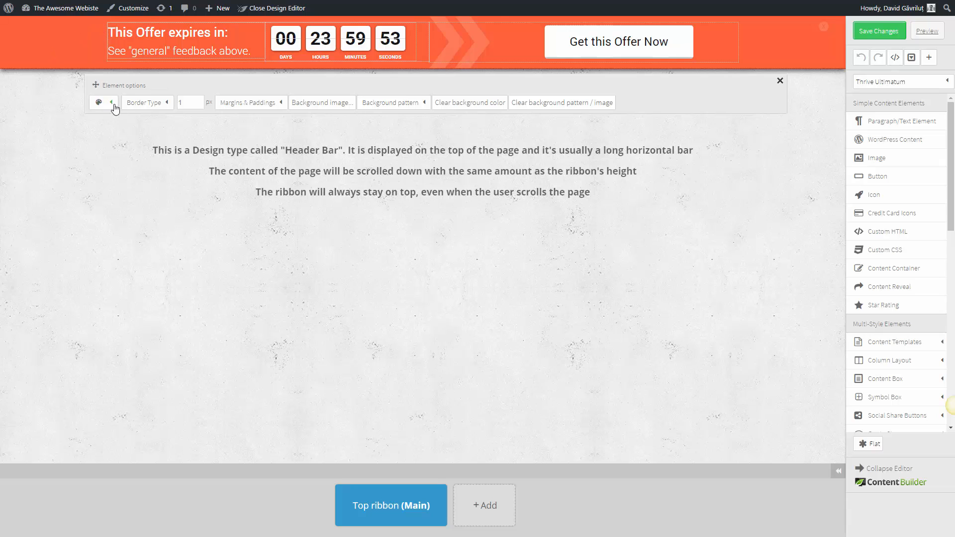
- Set the ribbon background colour to light green rgba(194,224,163,1)
{"action": "left_click", "coordinate": [98, 102]}
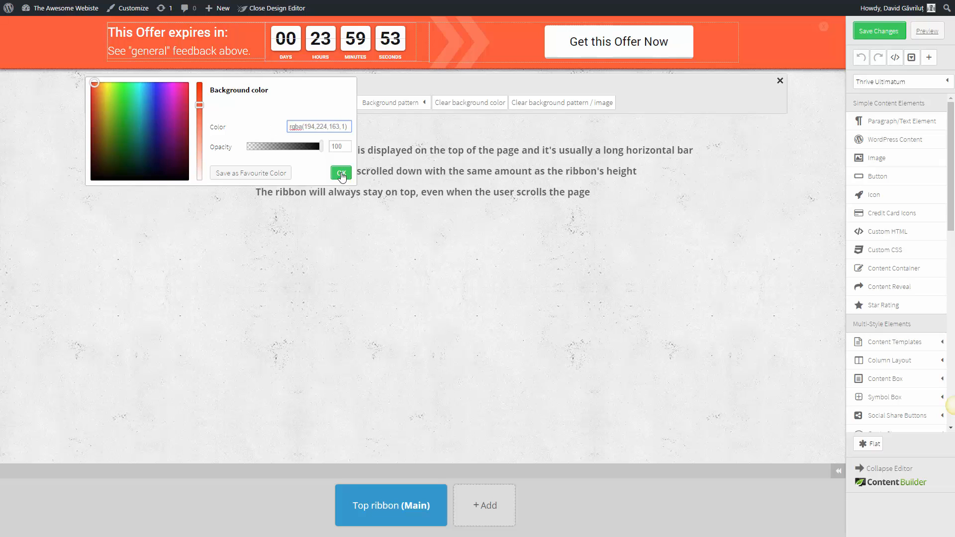
{"action": "left_click", "coordinate": [341, 173]}
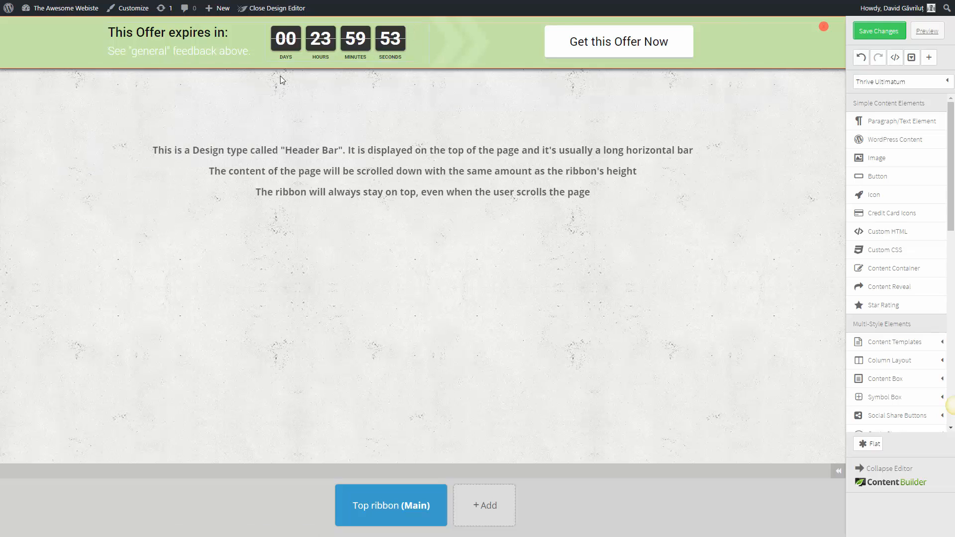
- Give the offer button a dark grey rgba(89,89,89,1) background and white text
{"action": "left_click", "coordinate": [618, 40]}
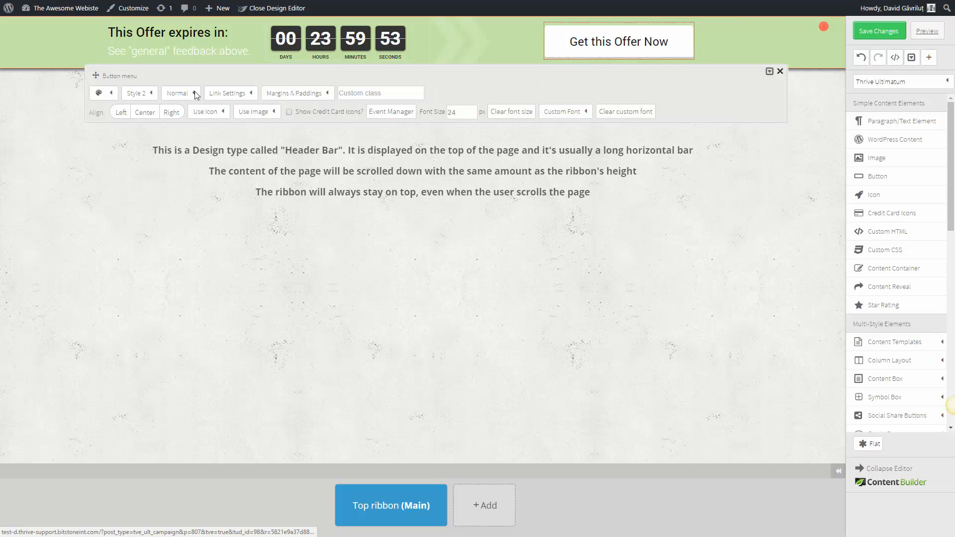
{"action": "left_click", "coordinate": [99, 93]}
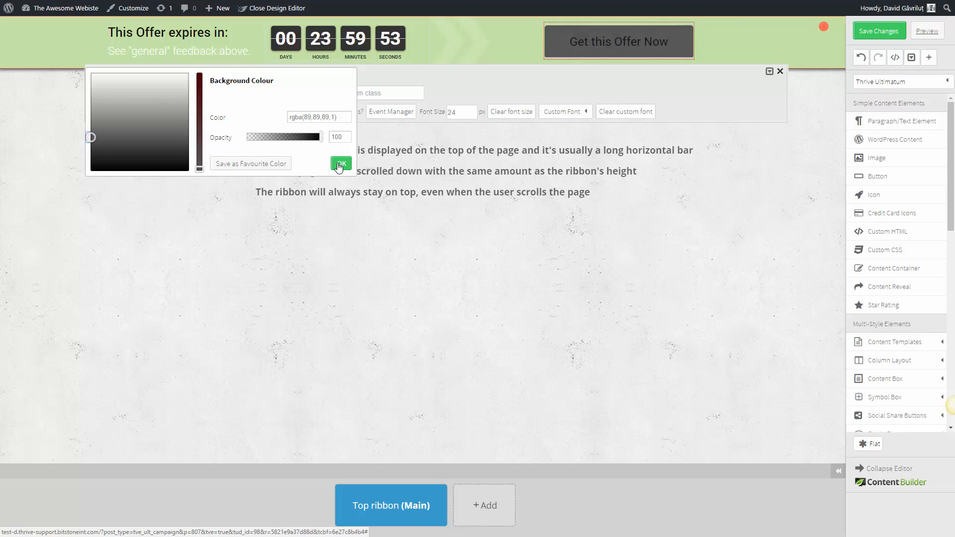
{"action": "left_click", "coordinate": [340, 164]}
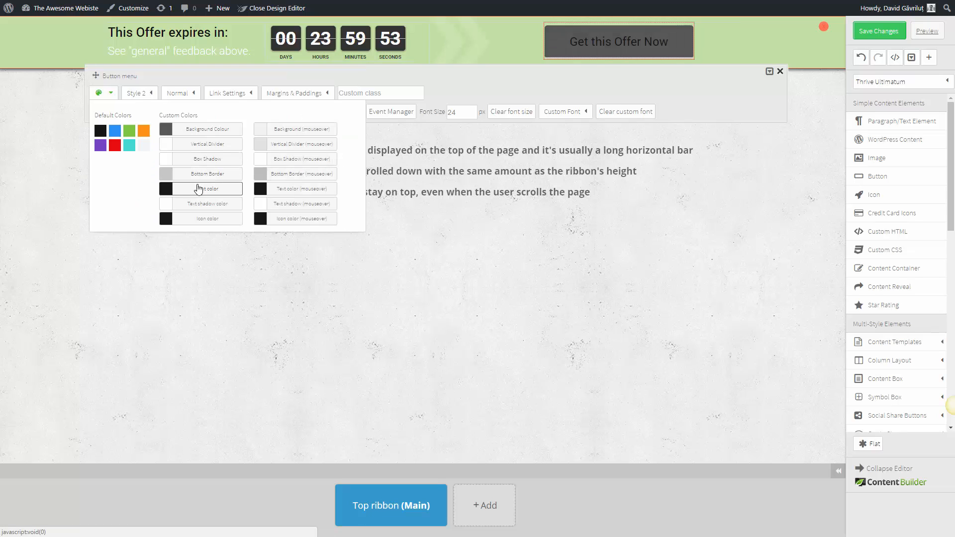
{"action": "left_click", "coordinate": [200, 188]}
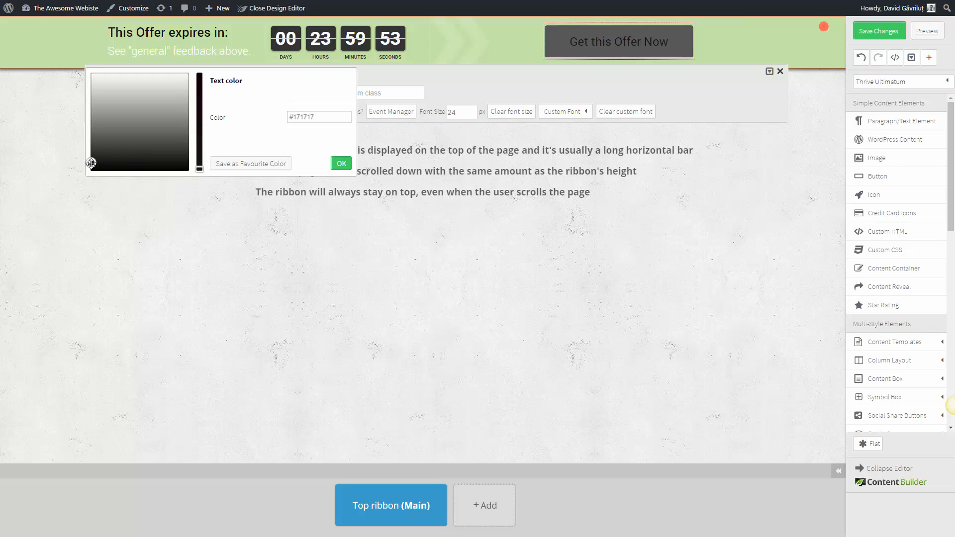
{"action": "left_click", "coordinate": [341, 163]}
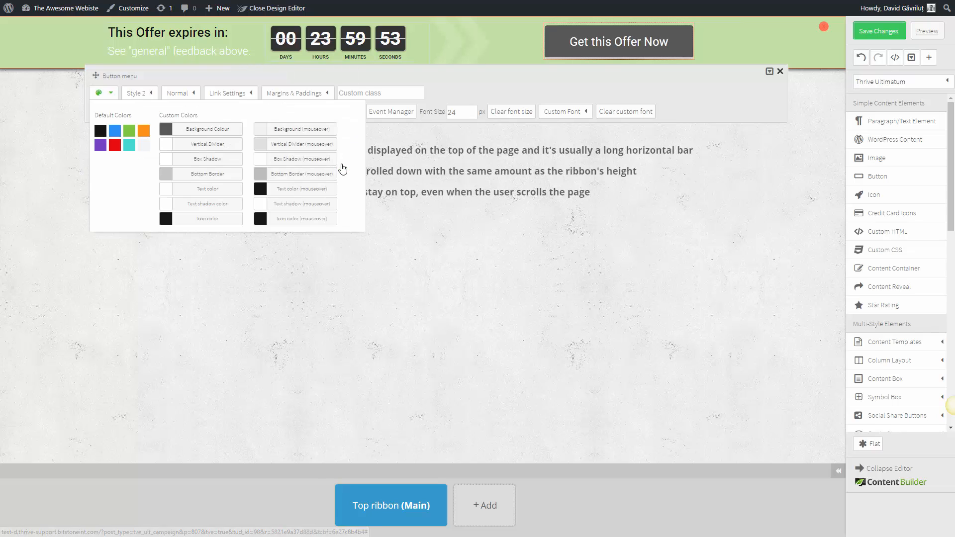
{"action": "left_click", "coordinate": [780, 72]}
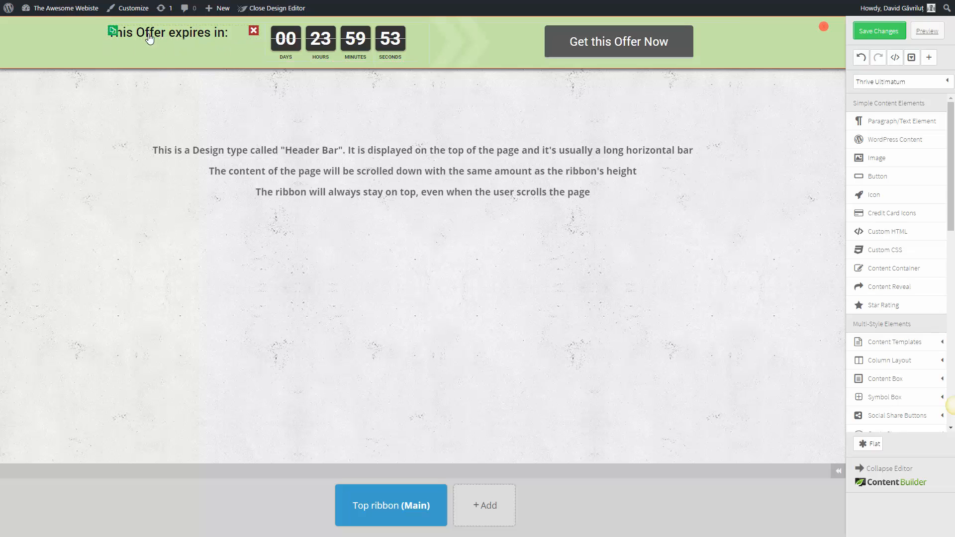
- Change the heading to '25% Discount ends in:', right-aligned with a 20 px top margin
{"action": "left_click", "coordinate": [167, 32]}
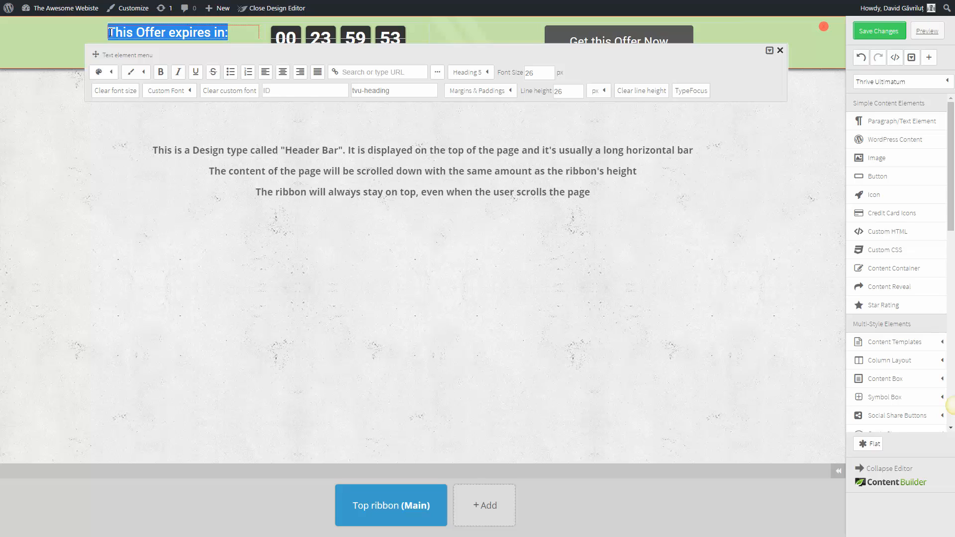
{"action": "type", "text": "25%"}
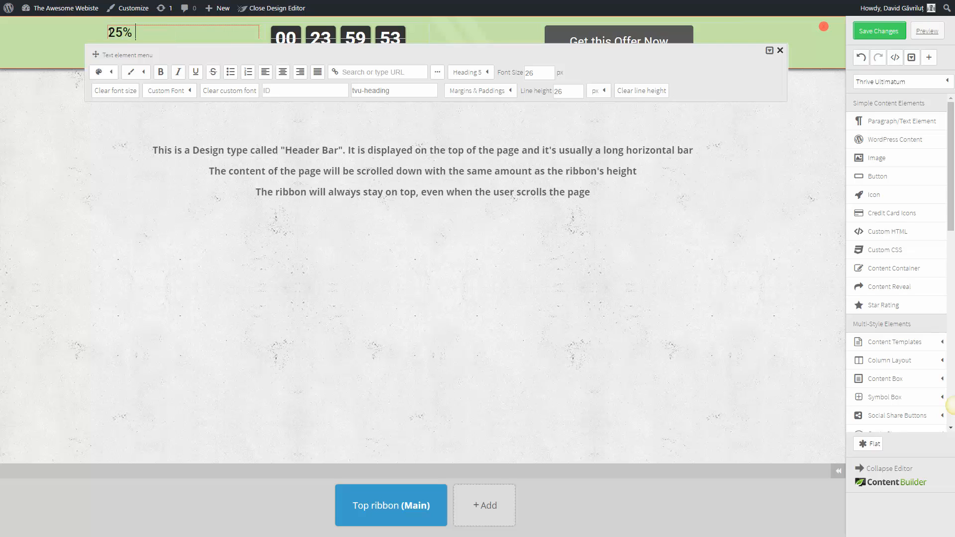
{"action": "type", "text": "Discount e"}
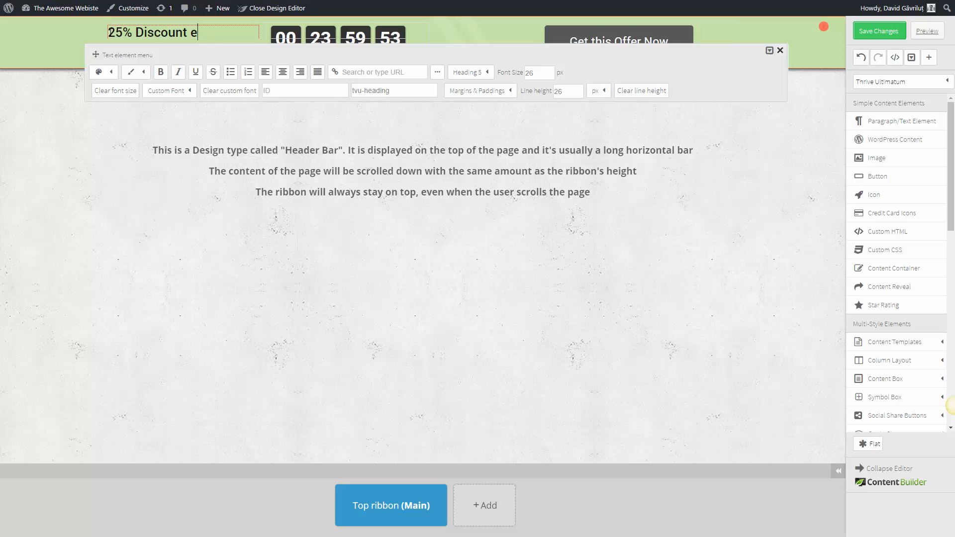
{"action": "type", "text": "nds in"}
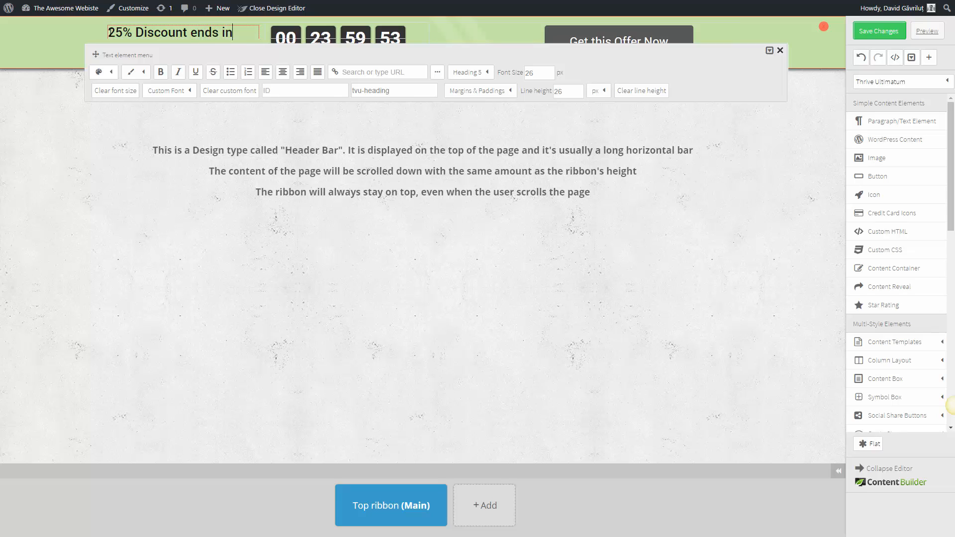
{"action": "type", "text": ":"}
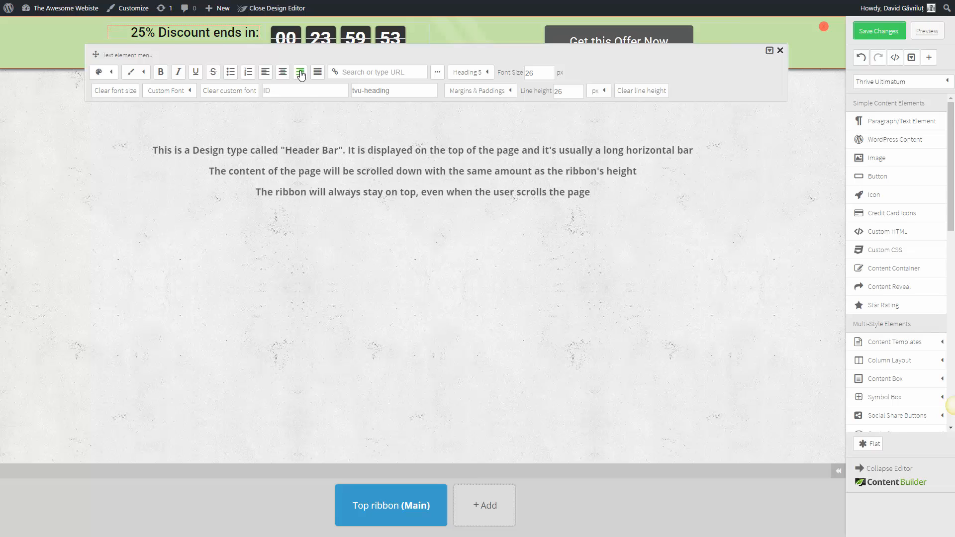
{"action": "left_click", "coordinate": [477, 90]}
{"action": "type", "text": "20"}
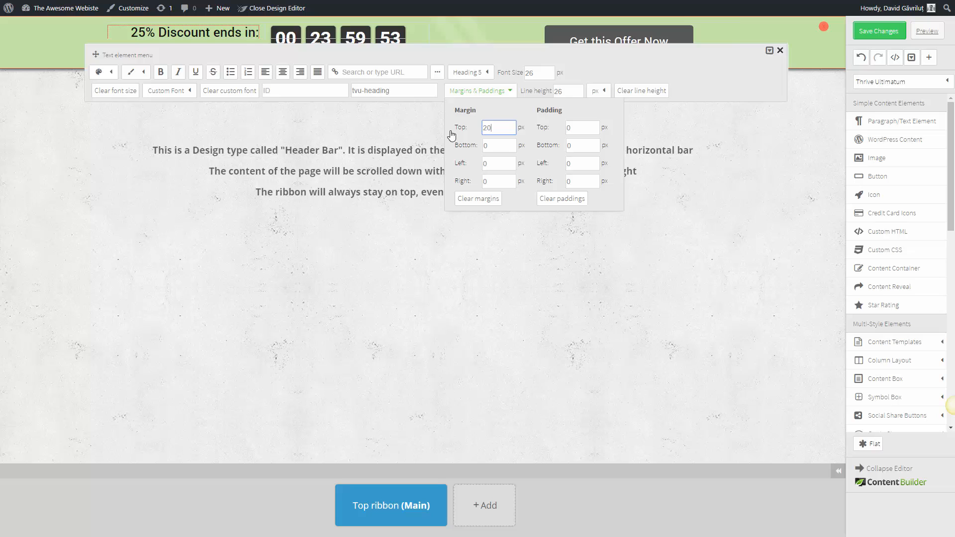
{"action": "left_click", "coordinate": [780, 50]}
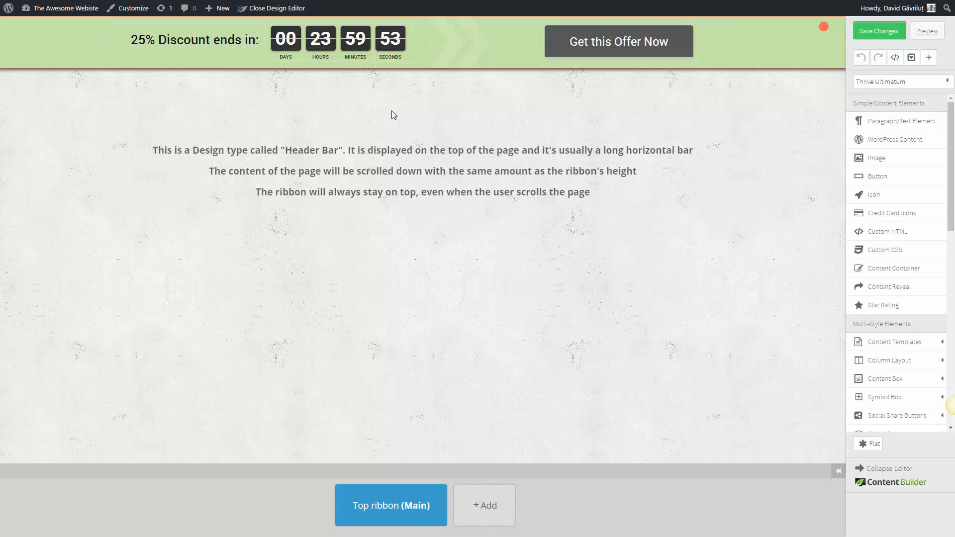
{"action": "mouse_move", "coordinate": [401, 134]}
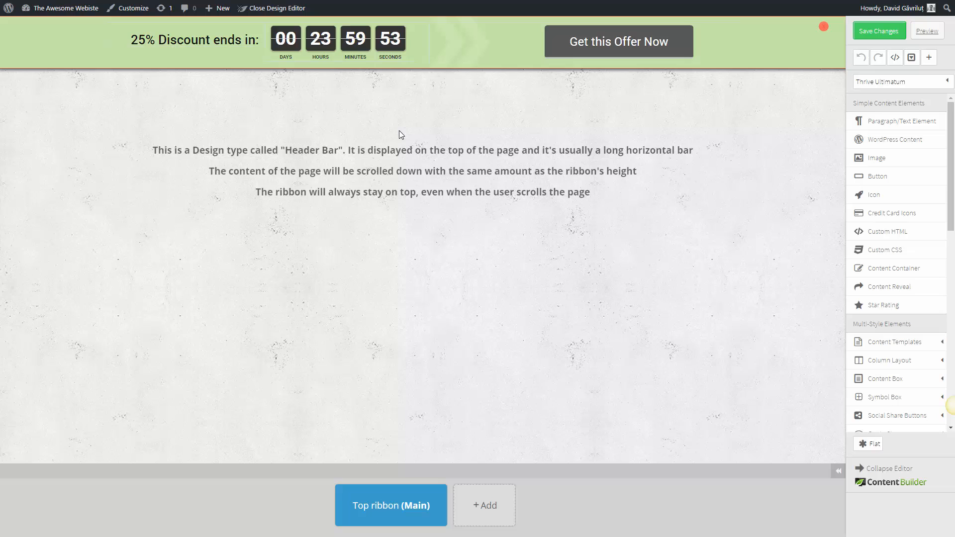
- Link the offer button to the toneint.com/traveling-light/ page
{"action": "left_click", "coordinate": [617, 41]}
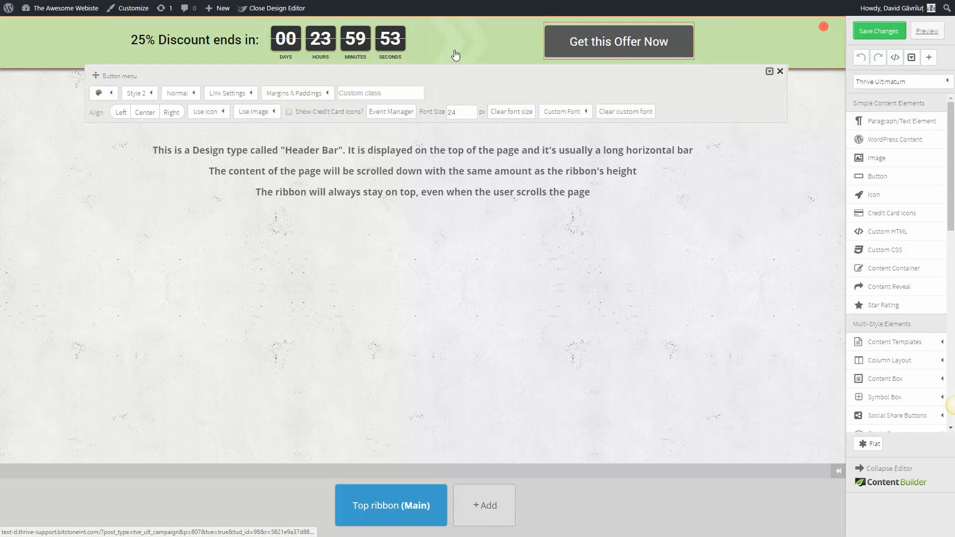
{"action": "left_click", "coordinate": [229, 92]}
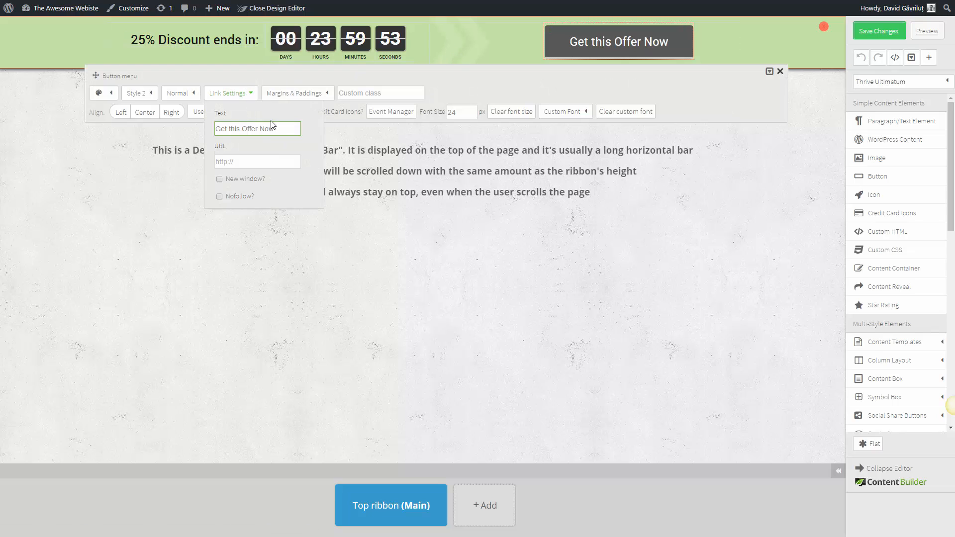
{"action": "left_click", "coordinate": [256, 162]}
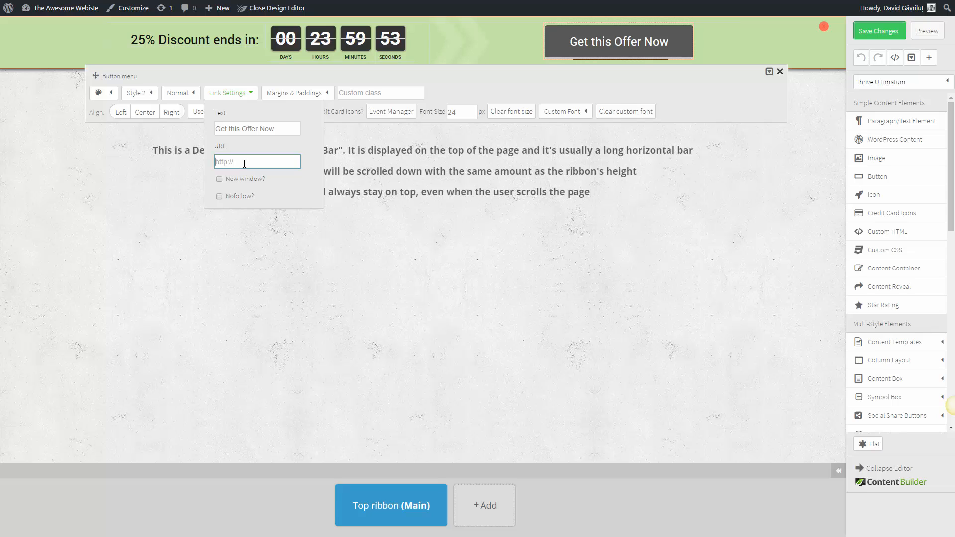
{"action": "type", "text": "toneint.com/traveling-light/"}
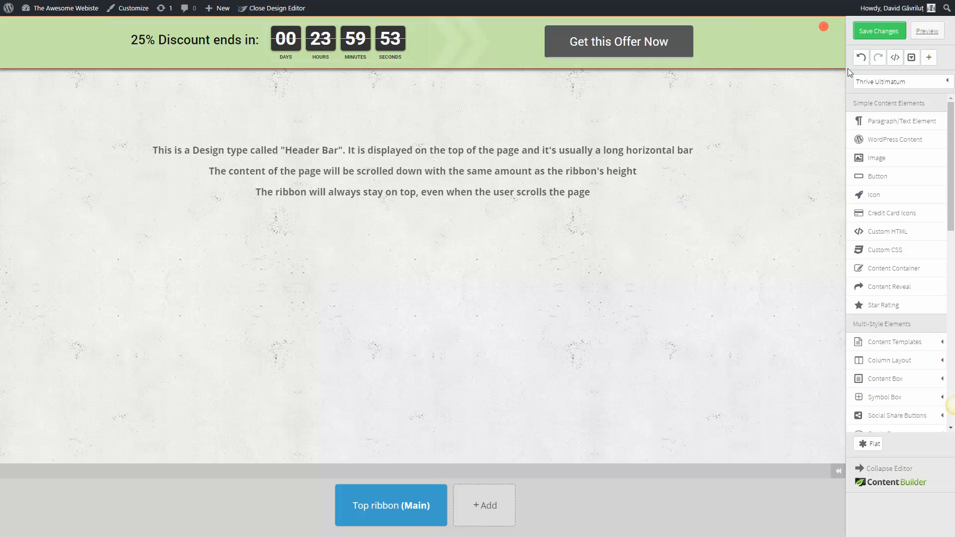
- Save the ribbon design and return to the Campaign 1 overview
{"action": "left_click", "coordinate": [273, 8]}
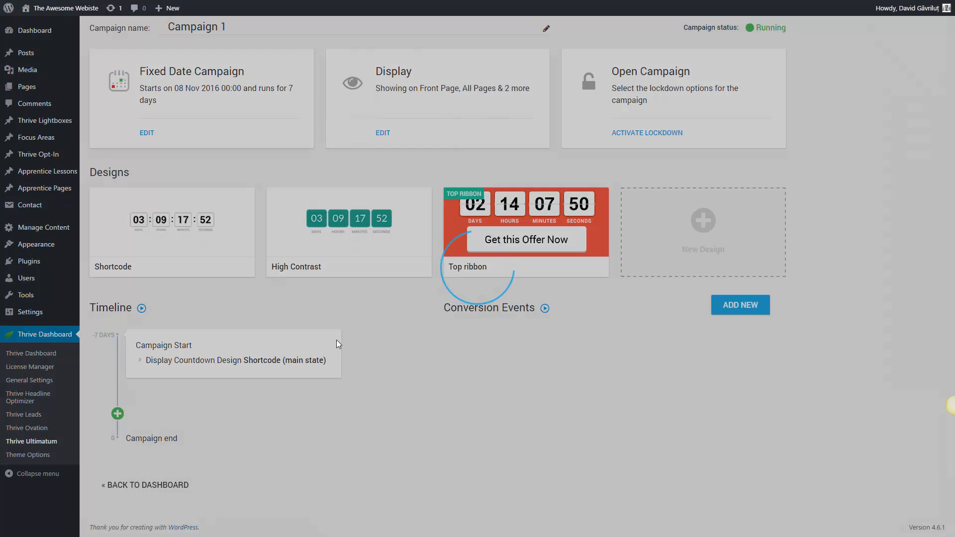
- Enable the Top ribbon design on the Campaign Start timeline event and save it
{"action": "left_click", "coordinate": [232, 360]}
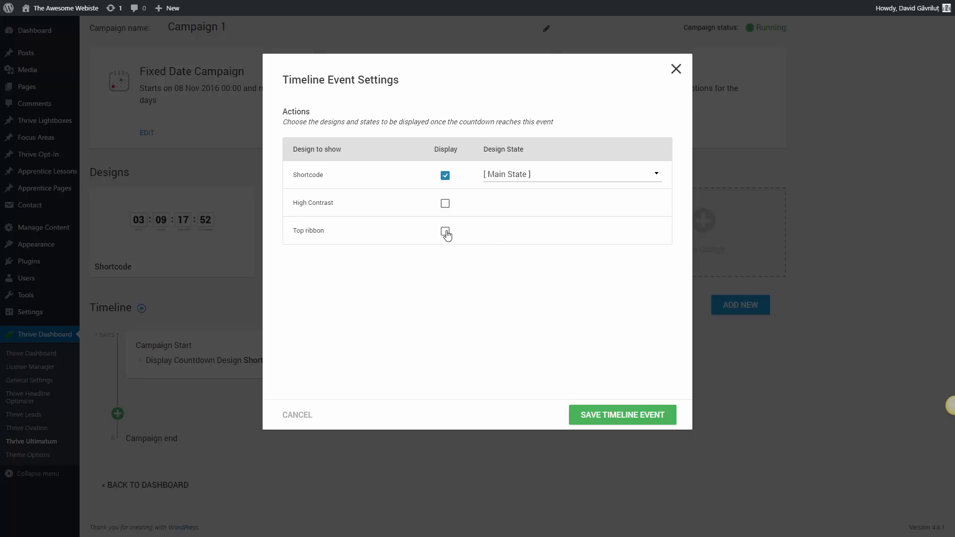
{"action": "left_click", "coordinate": [444, 231]}
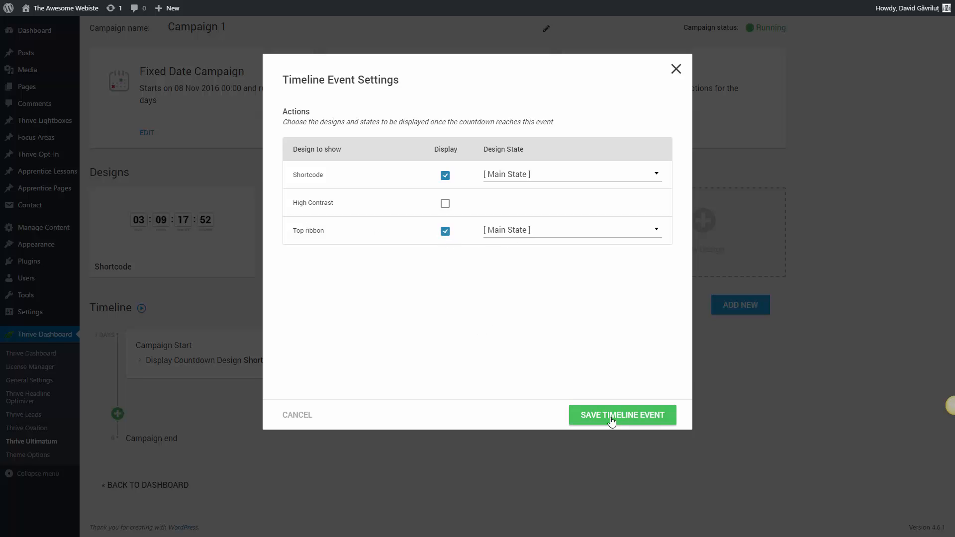
{"action": "left_click", "coordinate": [622, 415]}
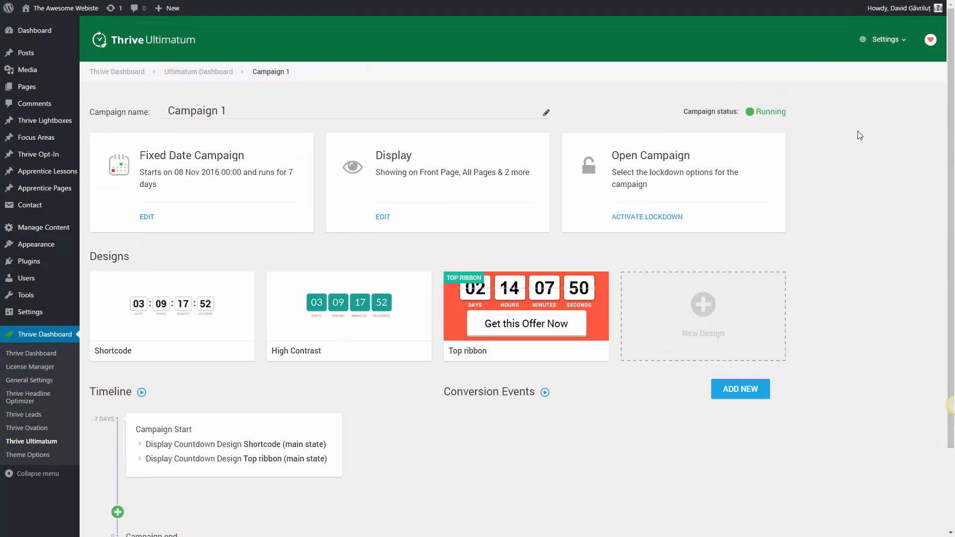
{"action": "mouse_move", "coordinate": [833, 126]}
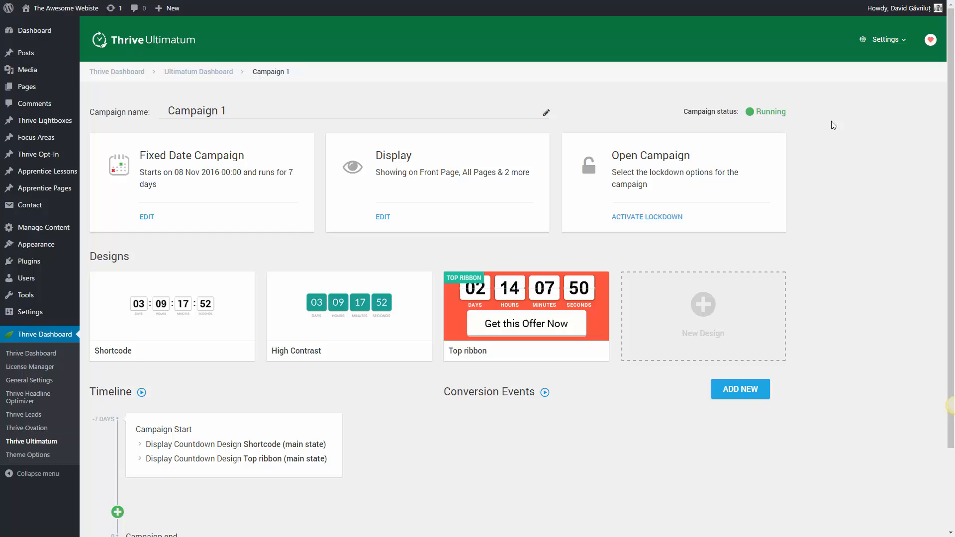